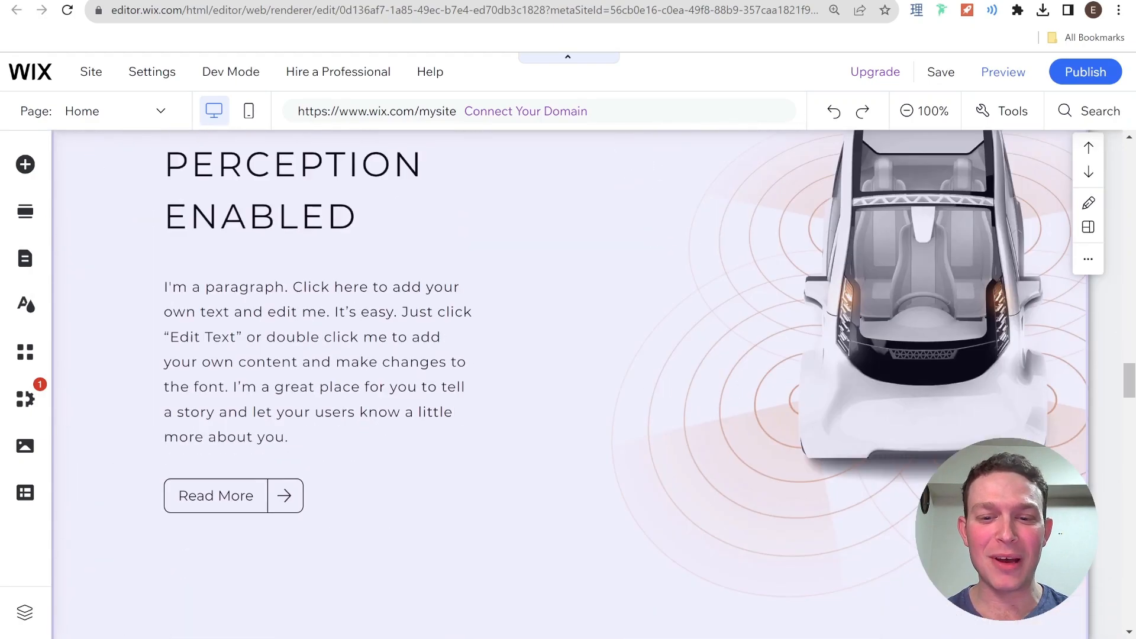
Step: Scroll the Home page down to the footer showing © 2022 by Autono
scroll("down", 3)
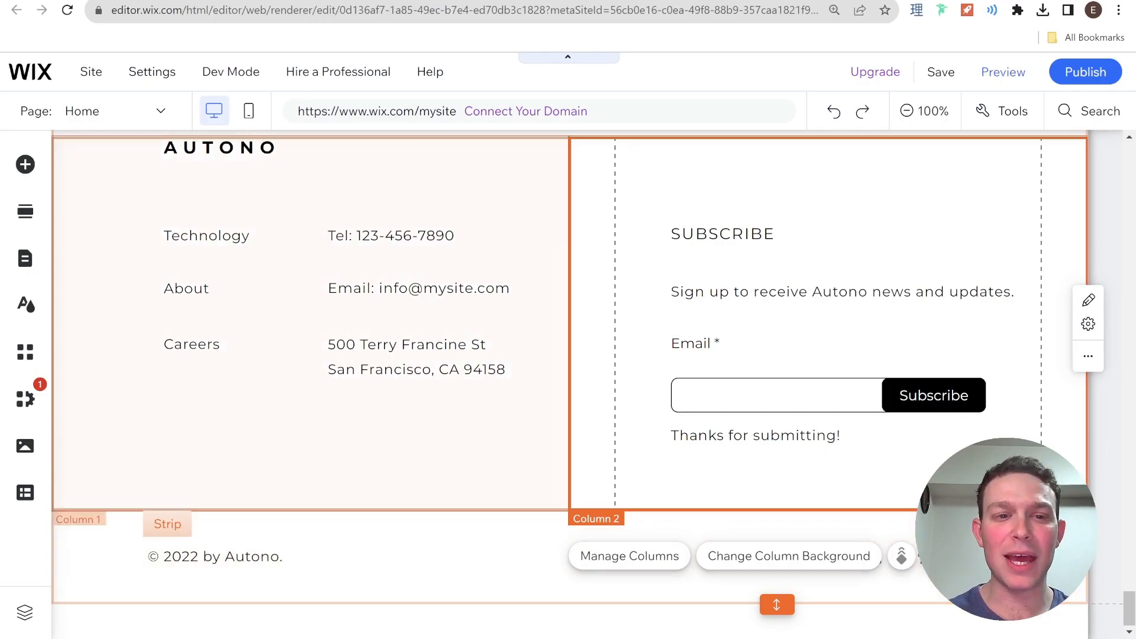
Step: Turn on Velo Dev Mode and open masterPage.js from the Page Code files
left_click(230, 72)
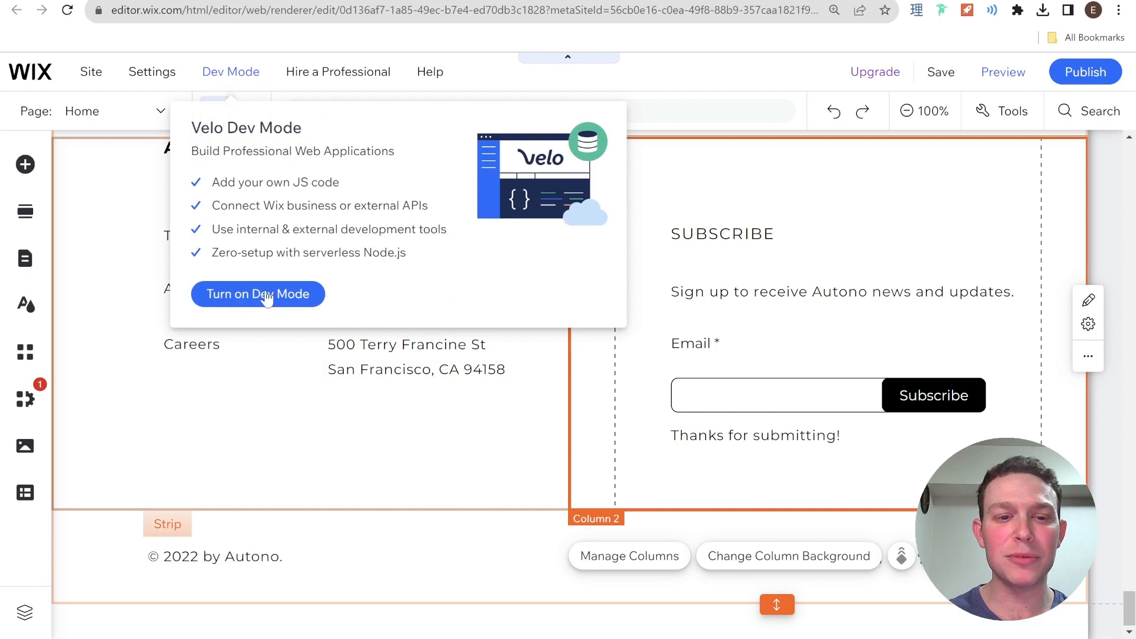
left_click(257, 294)
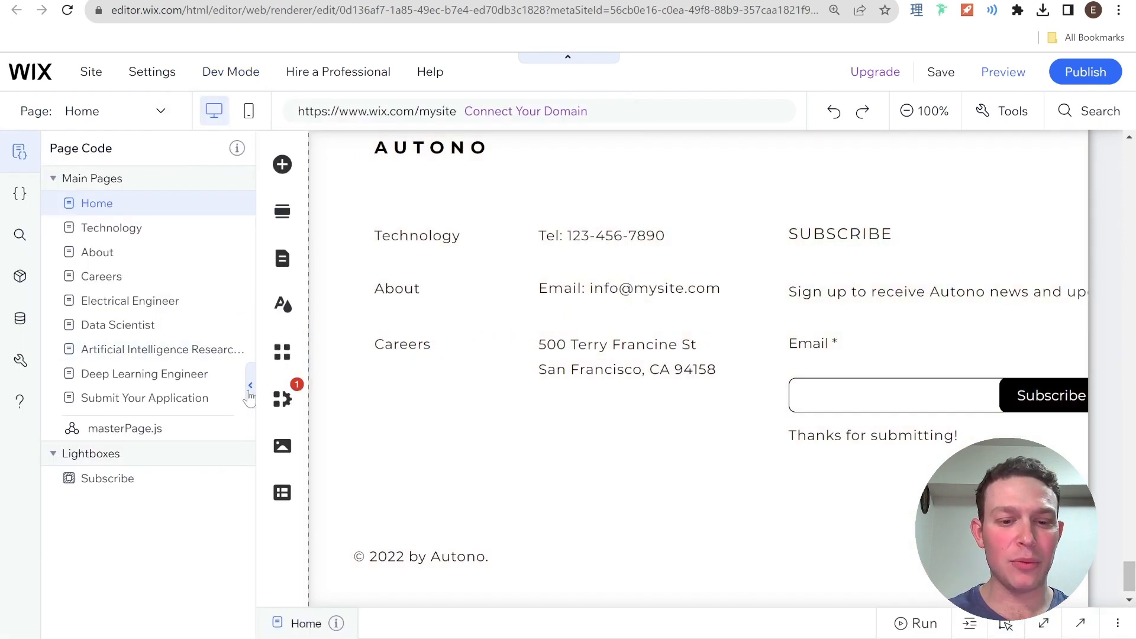
left_click(249, 384)
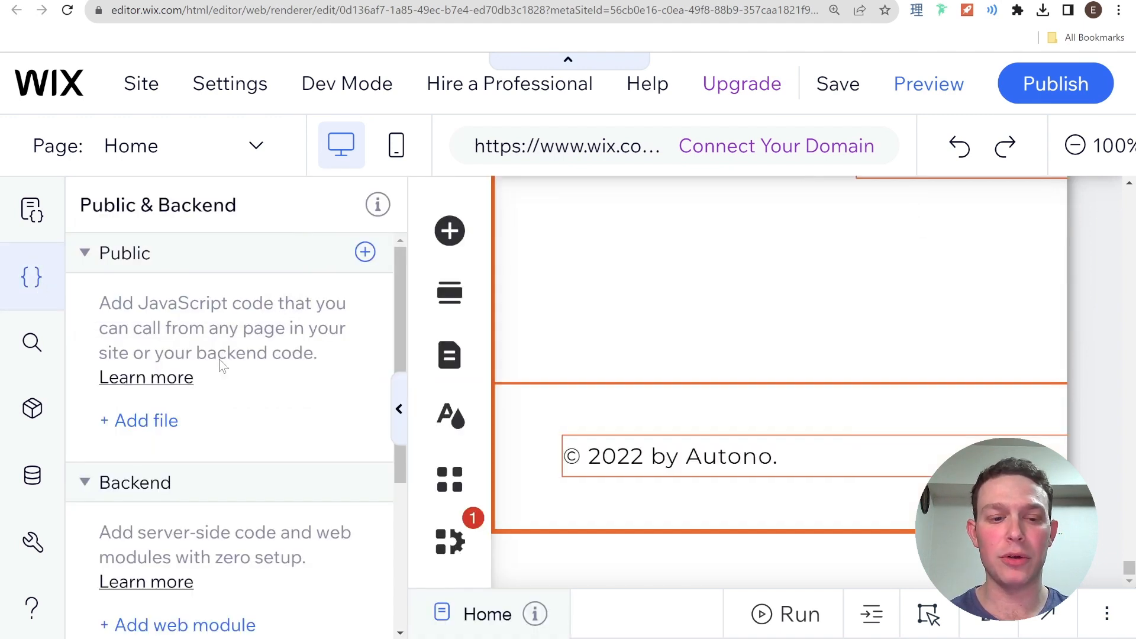
left_click(32, 210)
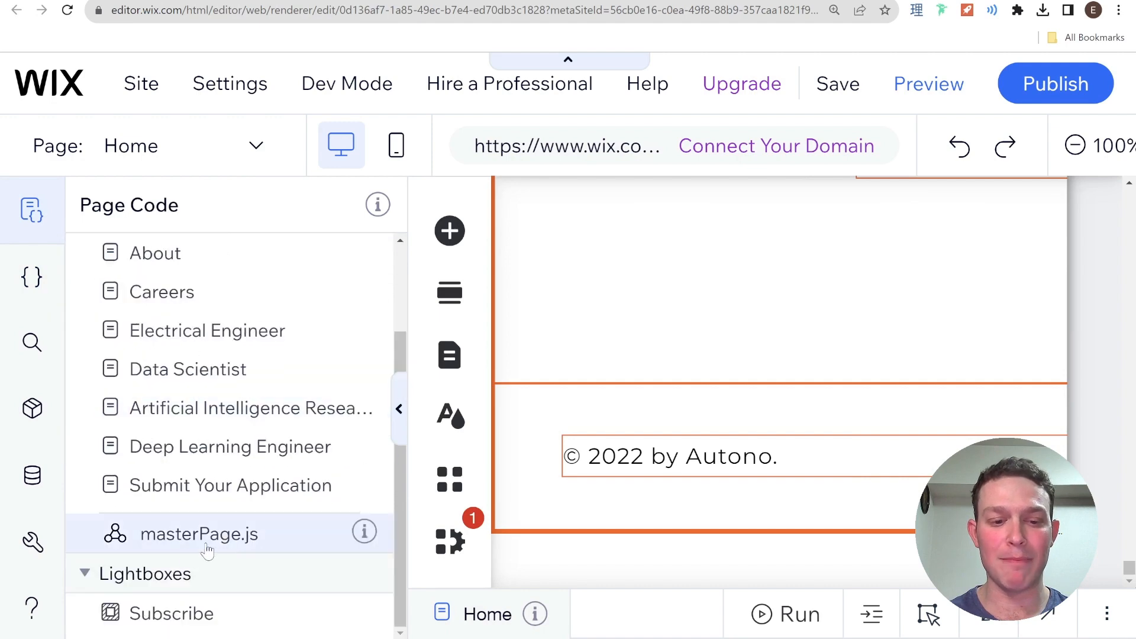
left_click(199, 534)
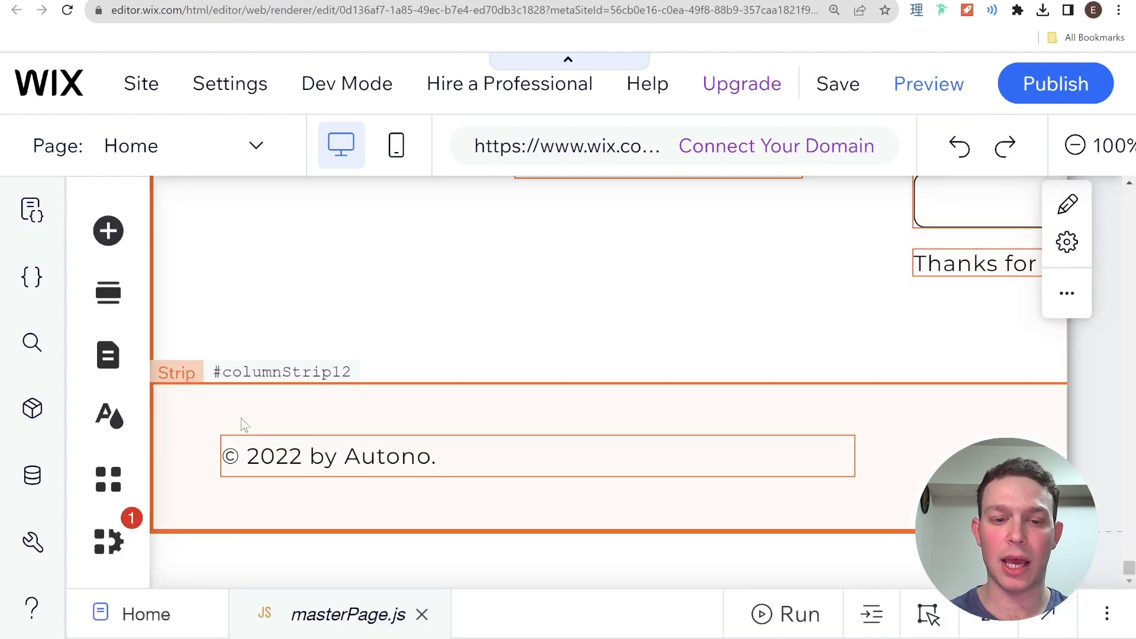
Step: Select the footer copyright text and change its ID to copywriteText
left_click(329, 457)
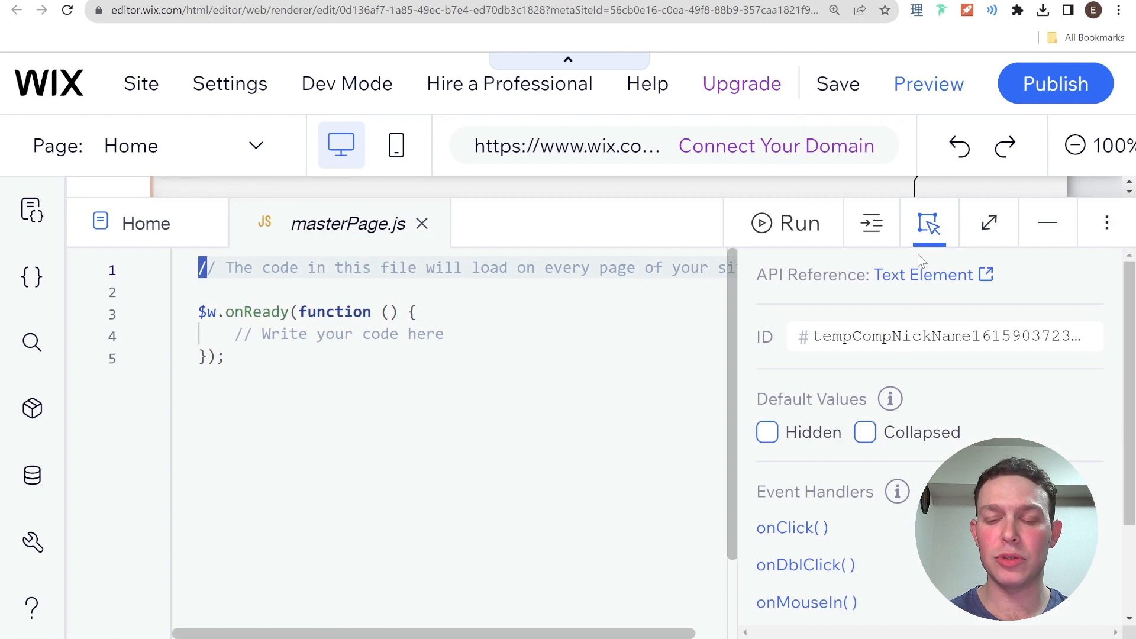
left_click(942, 336)
type("c")
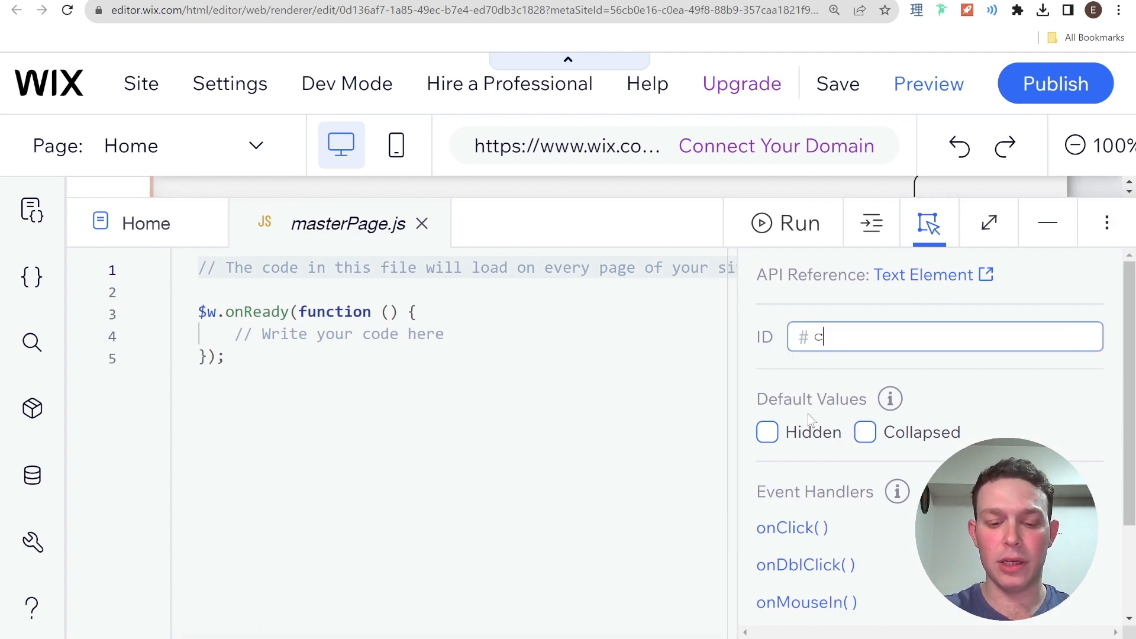
type("opywrite")
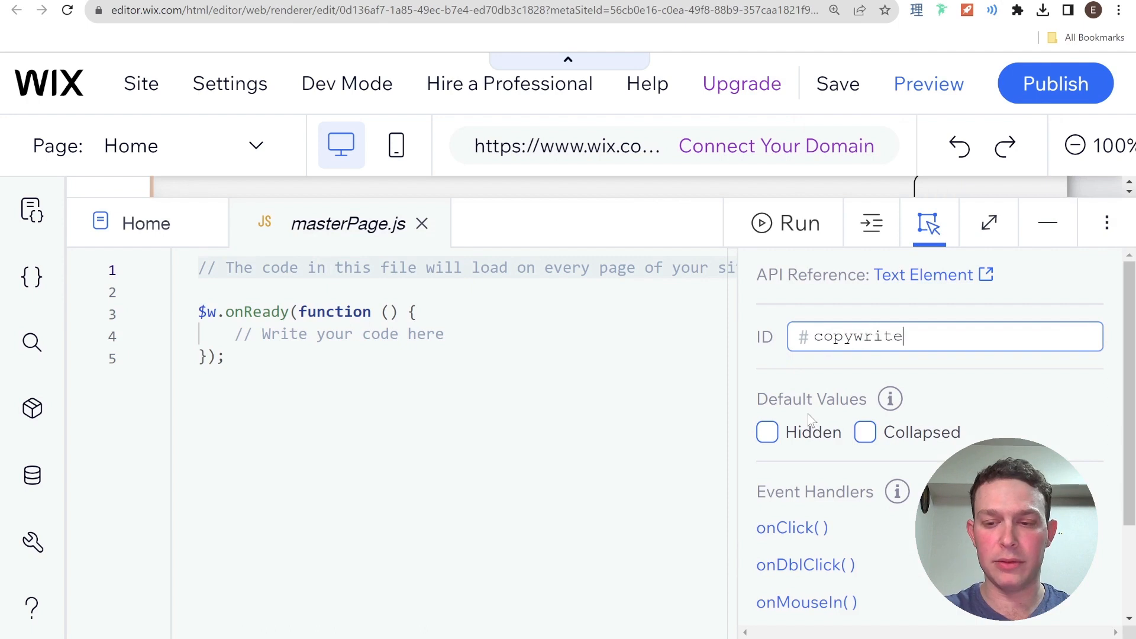
type("Text")
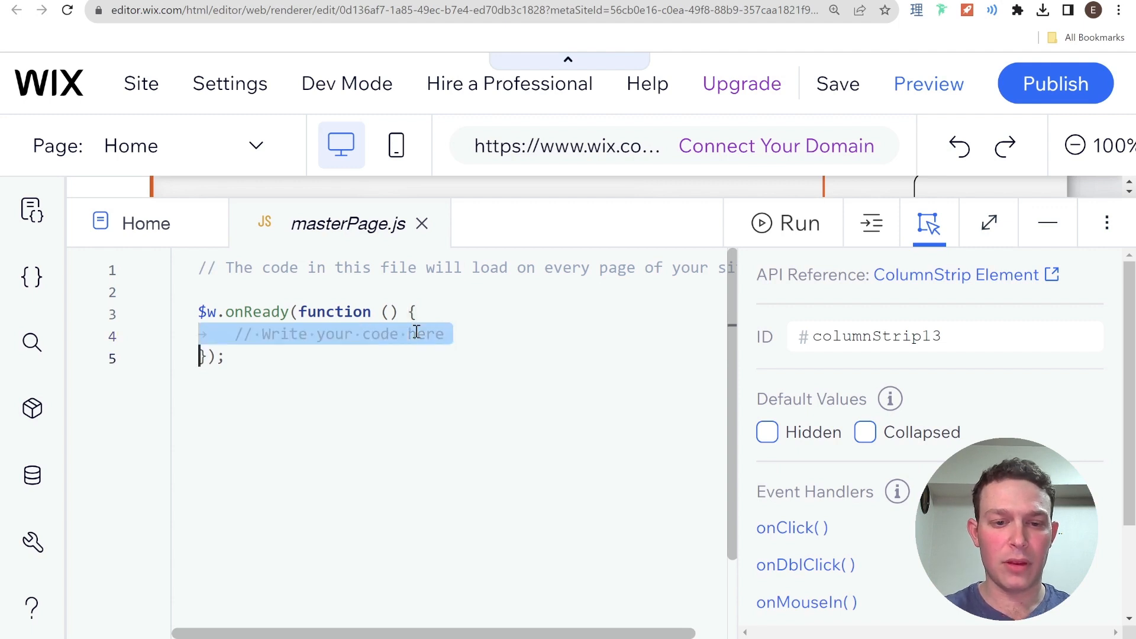
Step: Inside onReady, write $w("#copywriteText").text = "© 2023 by Autono."
type("$")
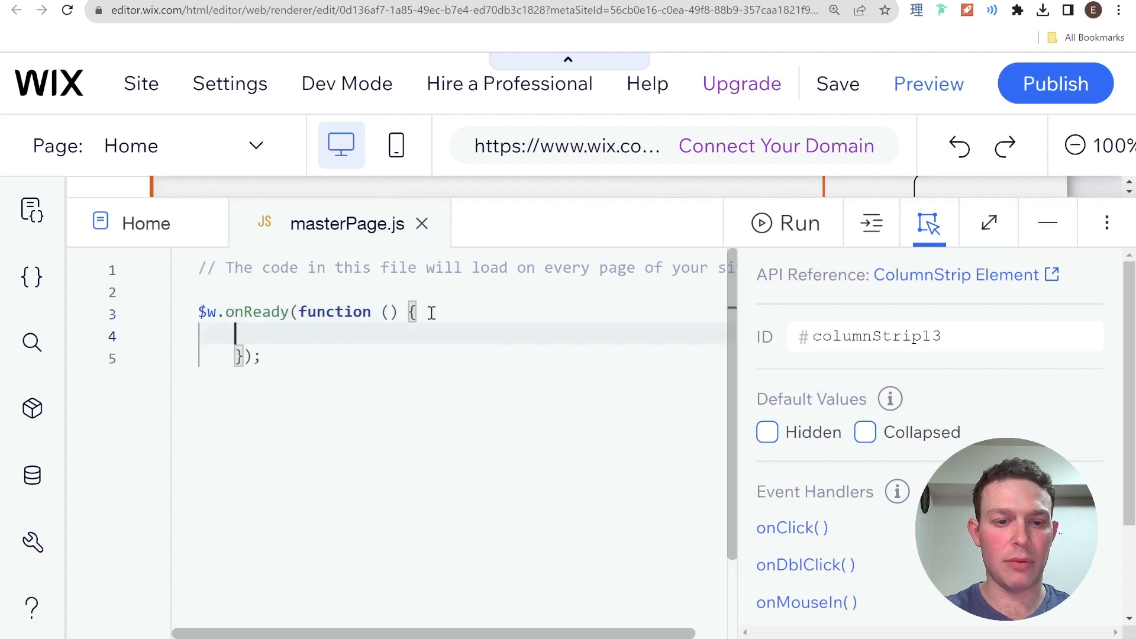
type("$w(\"#")
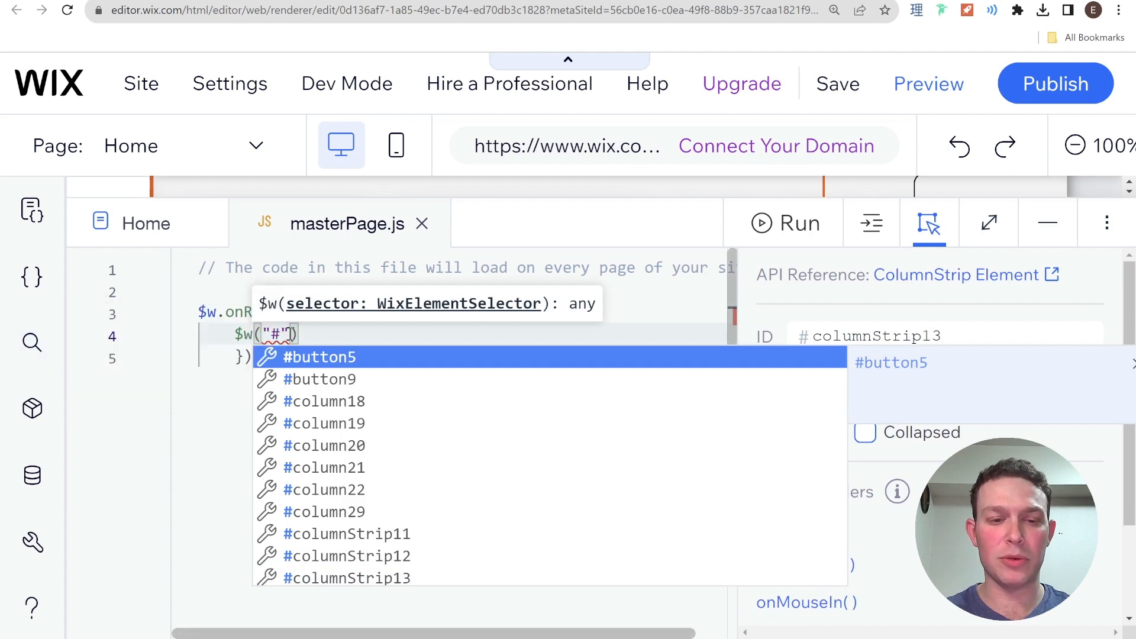
type("c")
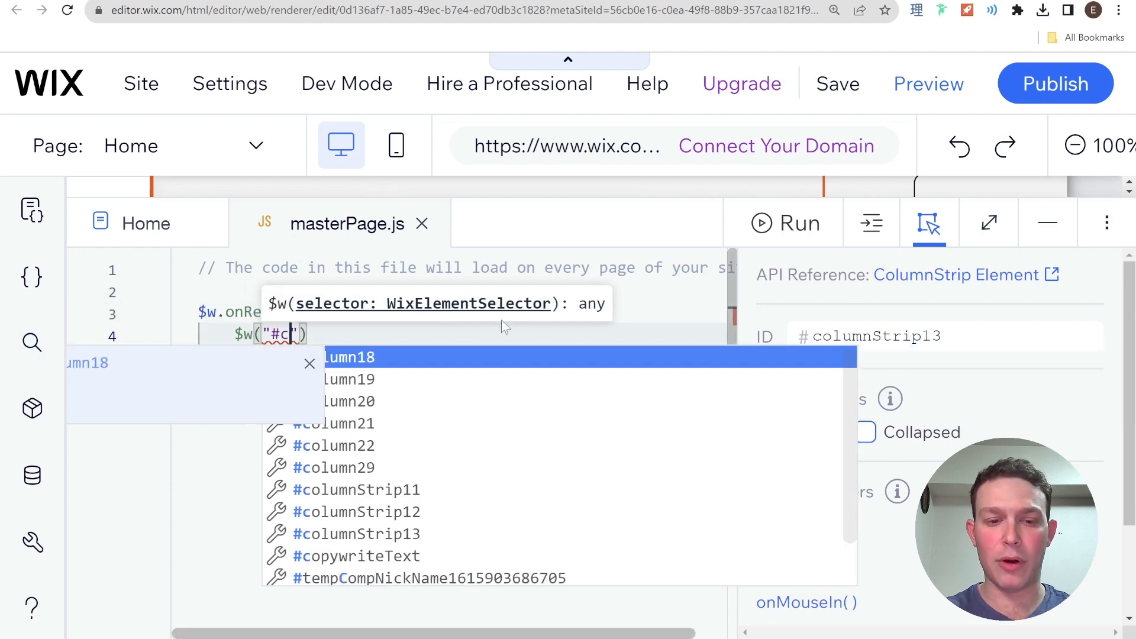
type("opywriteText")
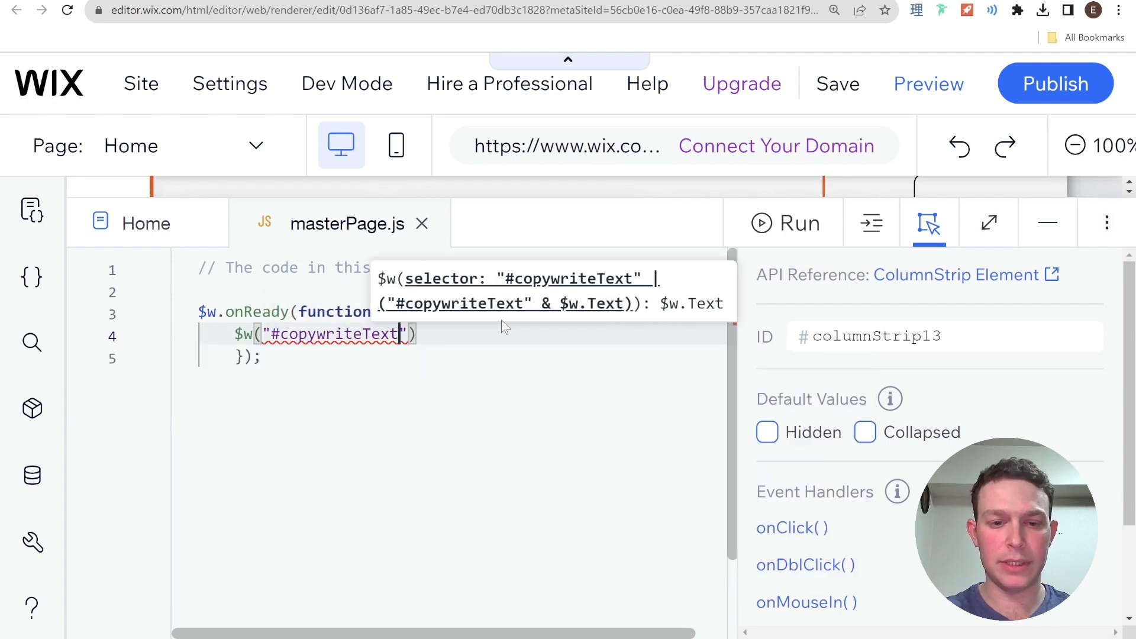
type(".text =")
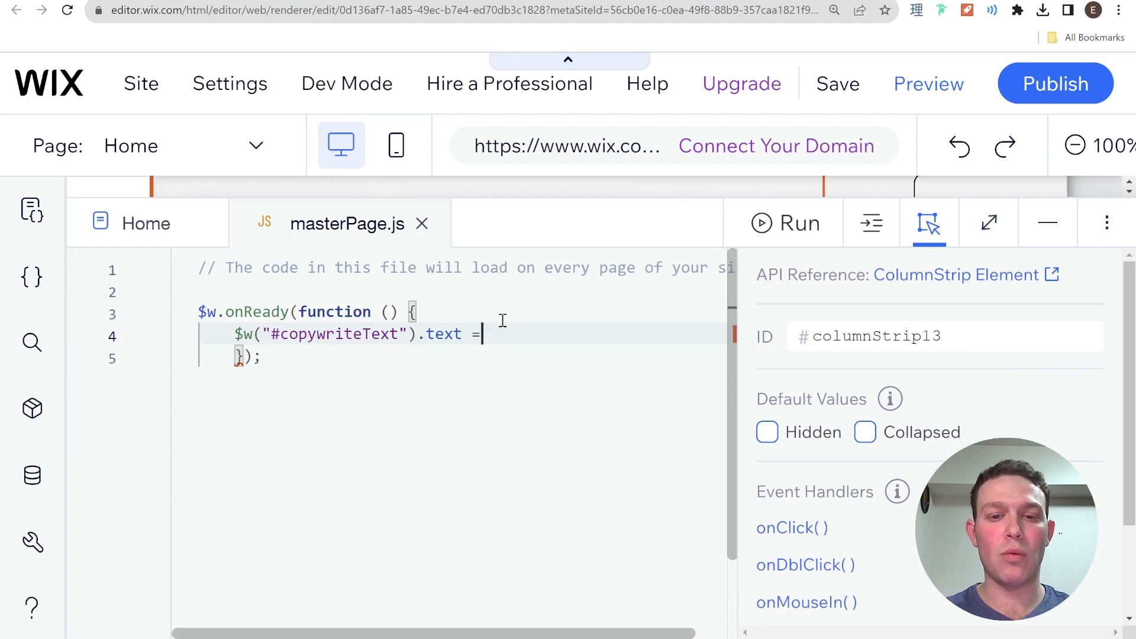
type("\"© 2023 by Autono.")
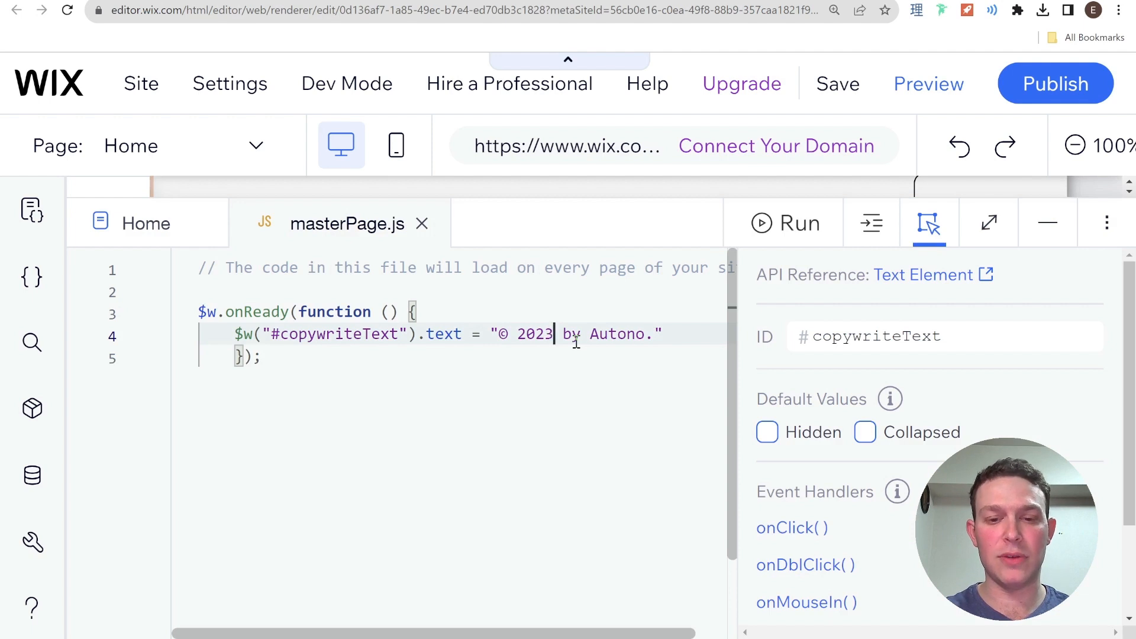
mouse_move(1048, 223)
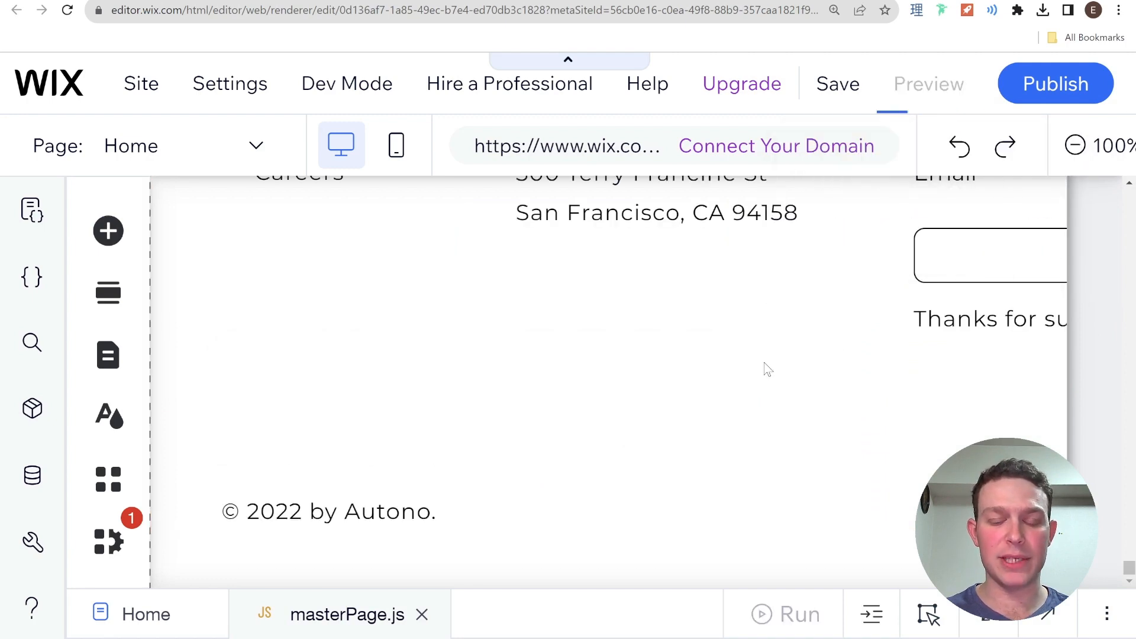
Step: Preview the site to check the footer reads © 2023 by Autono., then return to the editor
left_click(928, 83)
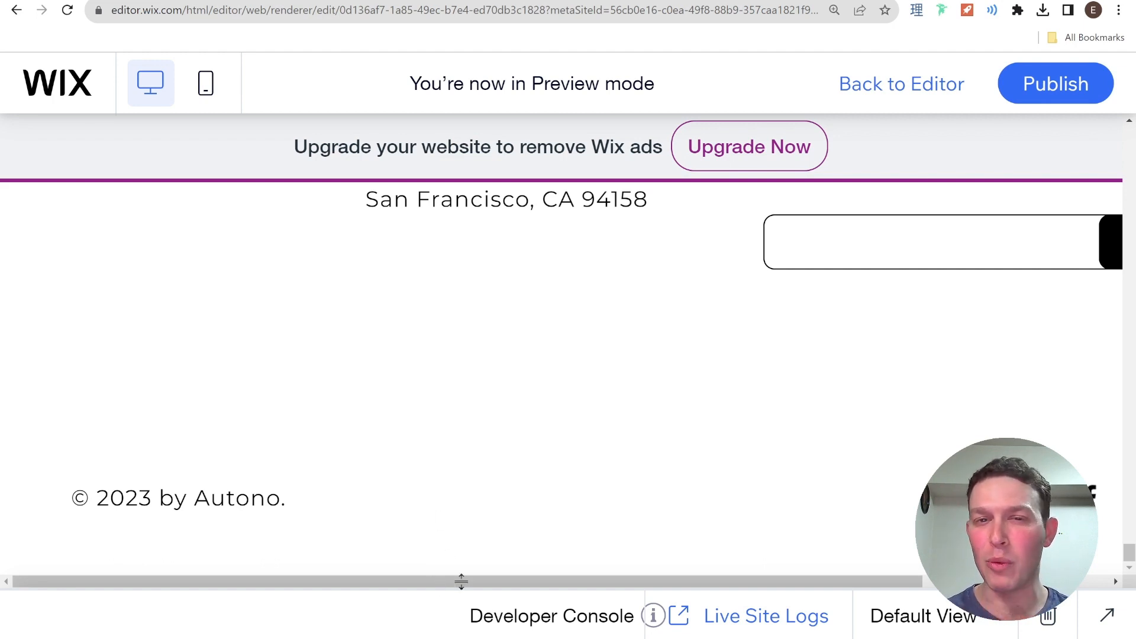
left_click(901, 84)
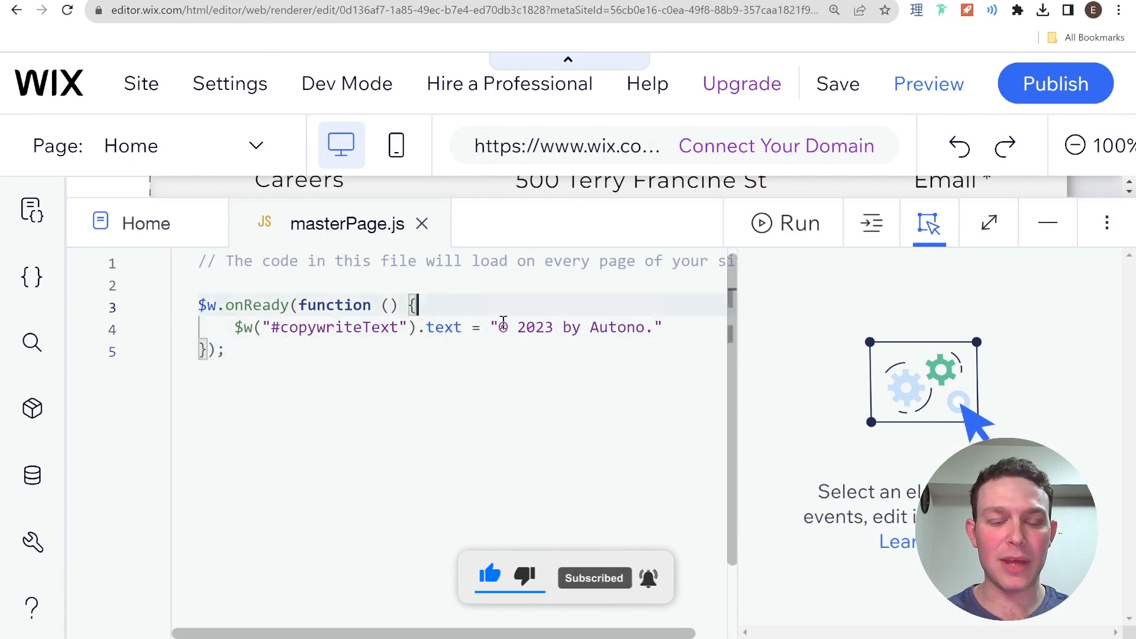
Step: Add code creating now = new Date(), storing now.getFullYear() in year, and logging year
type("const")
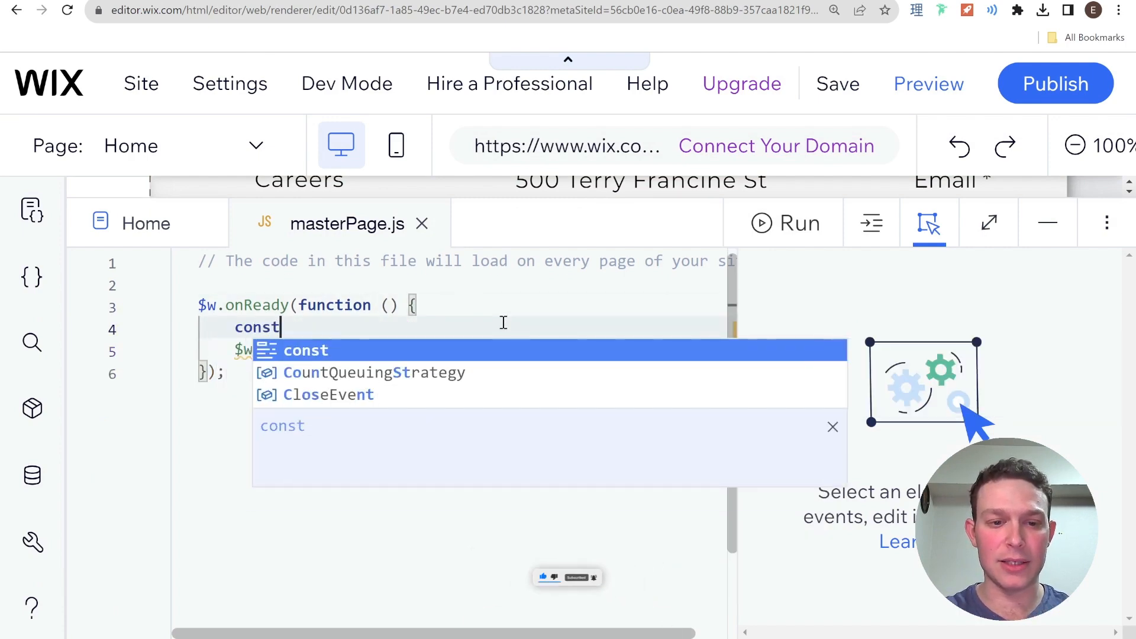
type("now =")
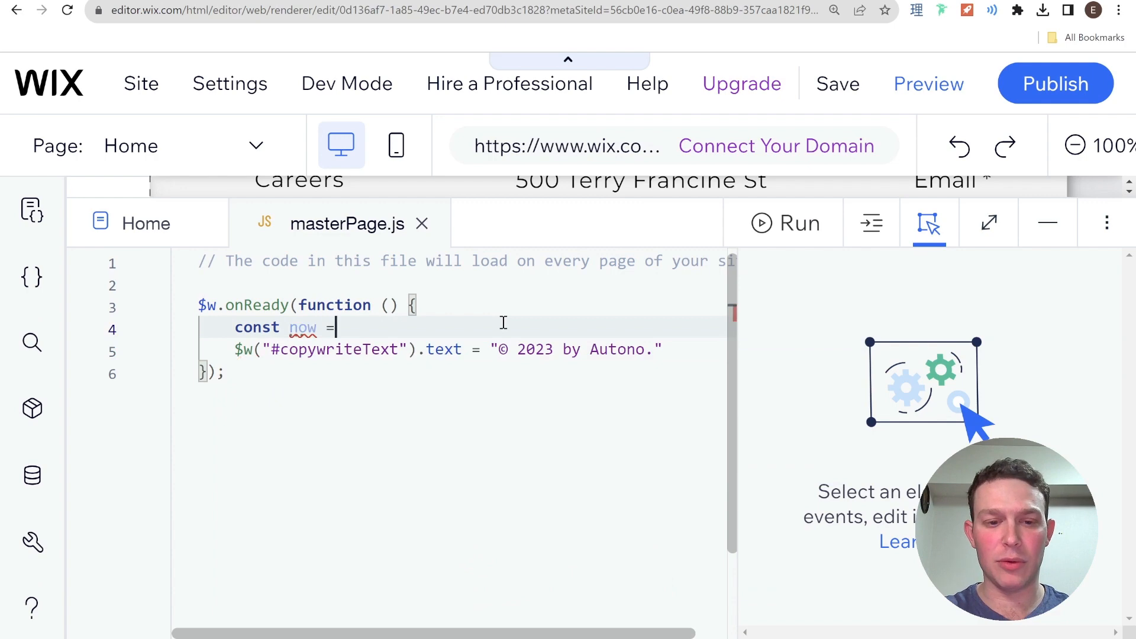
type("new da")
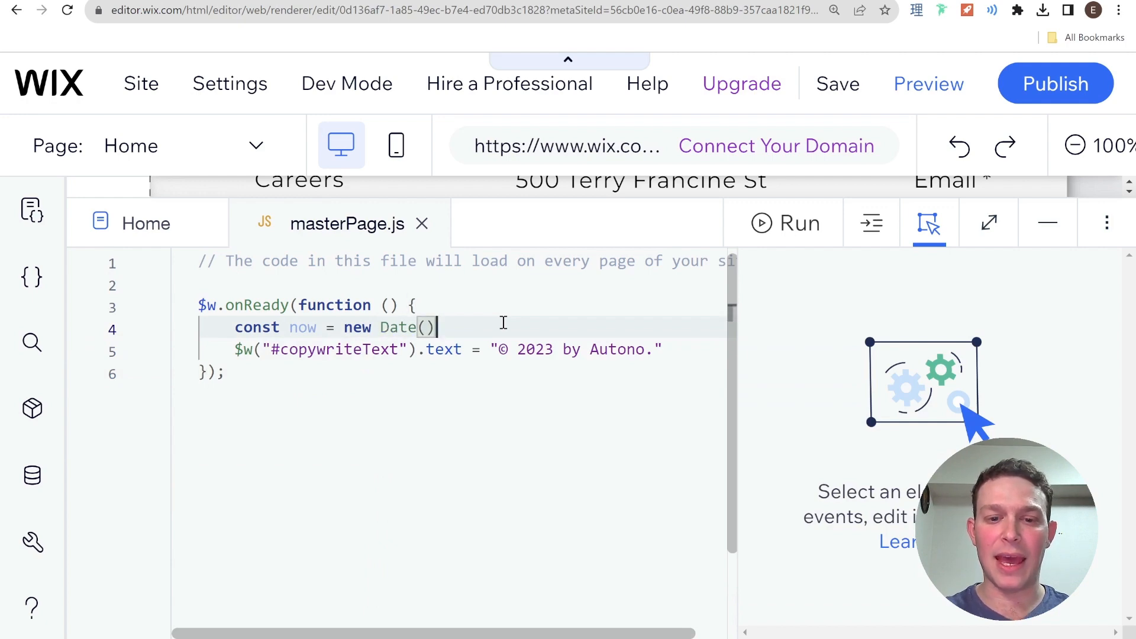
type("const year =")
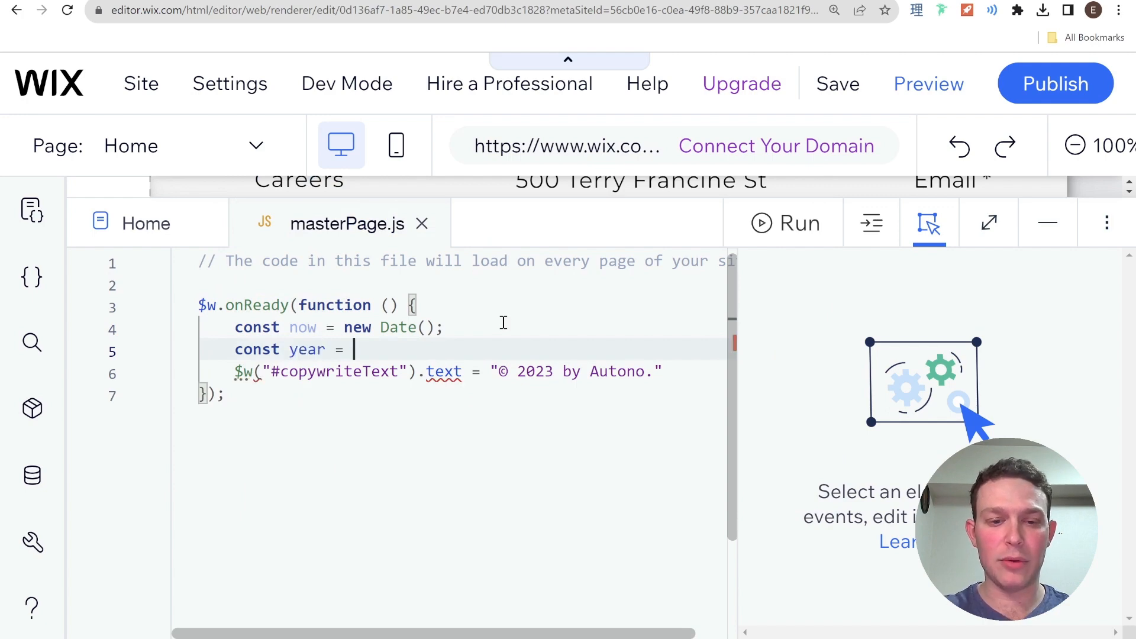
type("now.getFullYear")
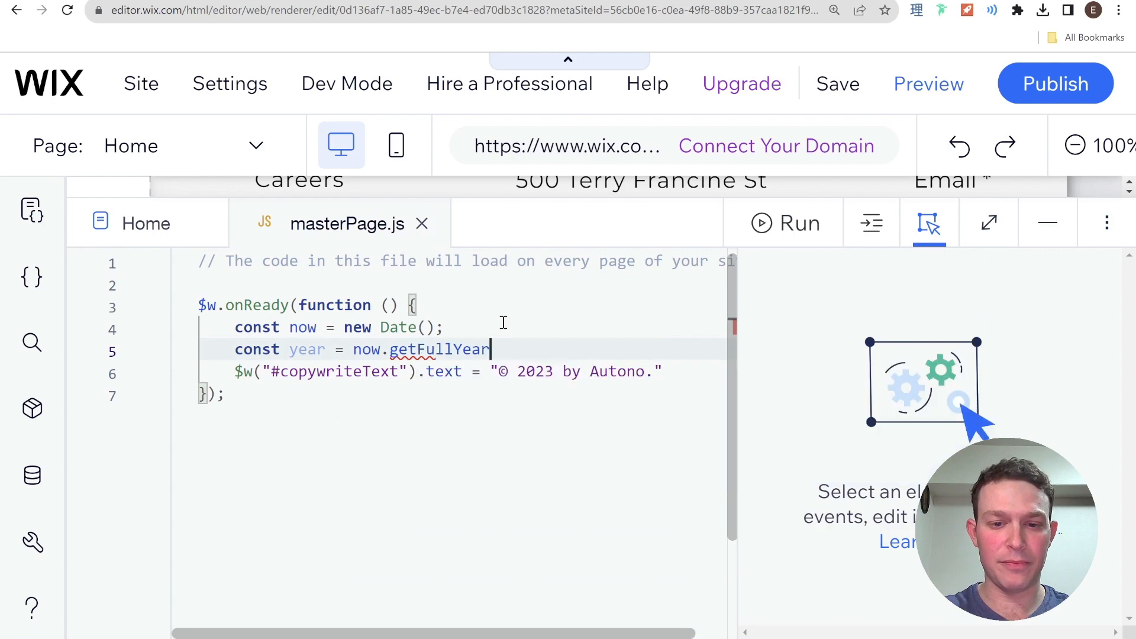
type("();")
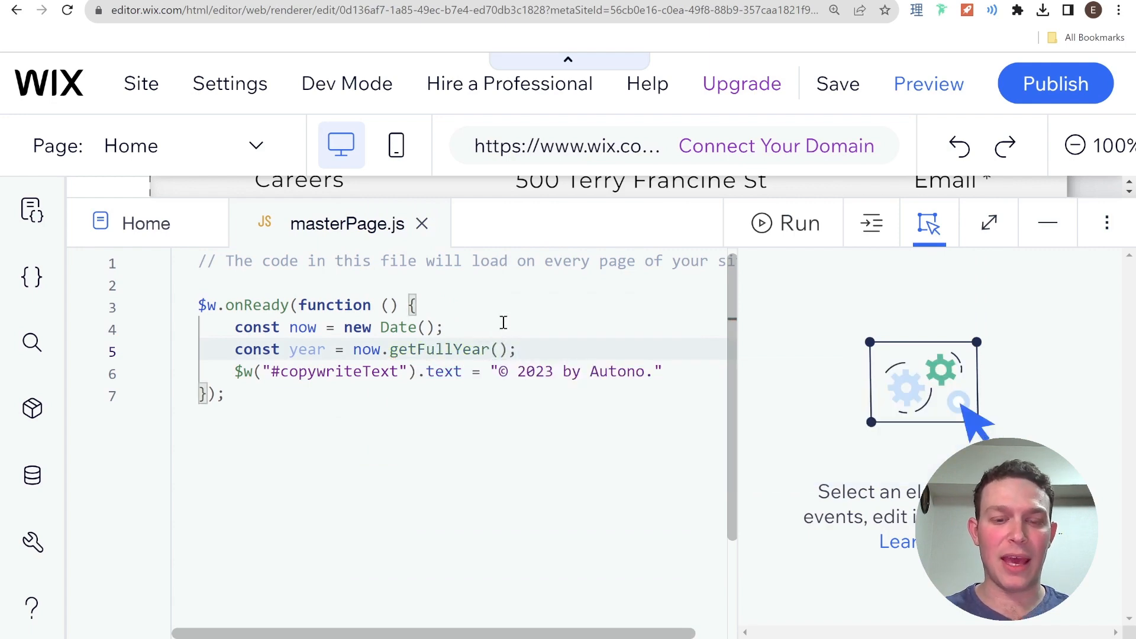
type("console")
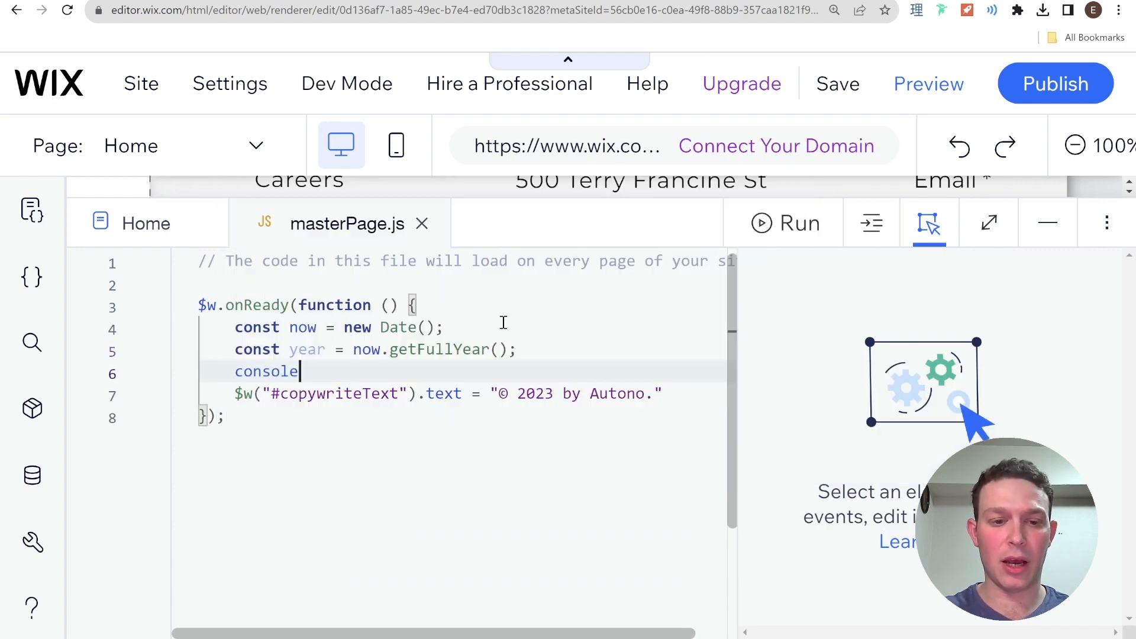
type(".log()")
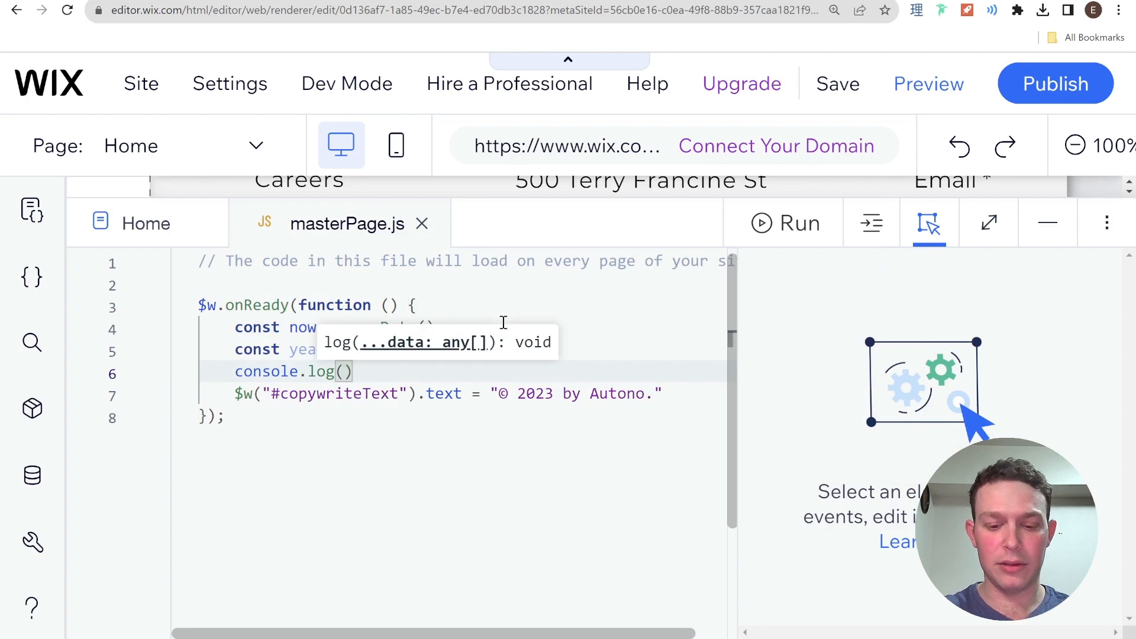
type("year")
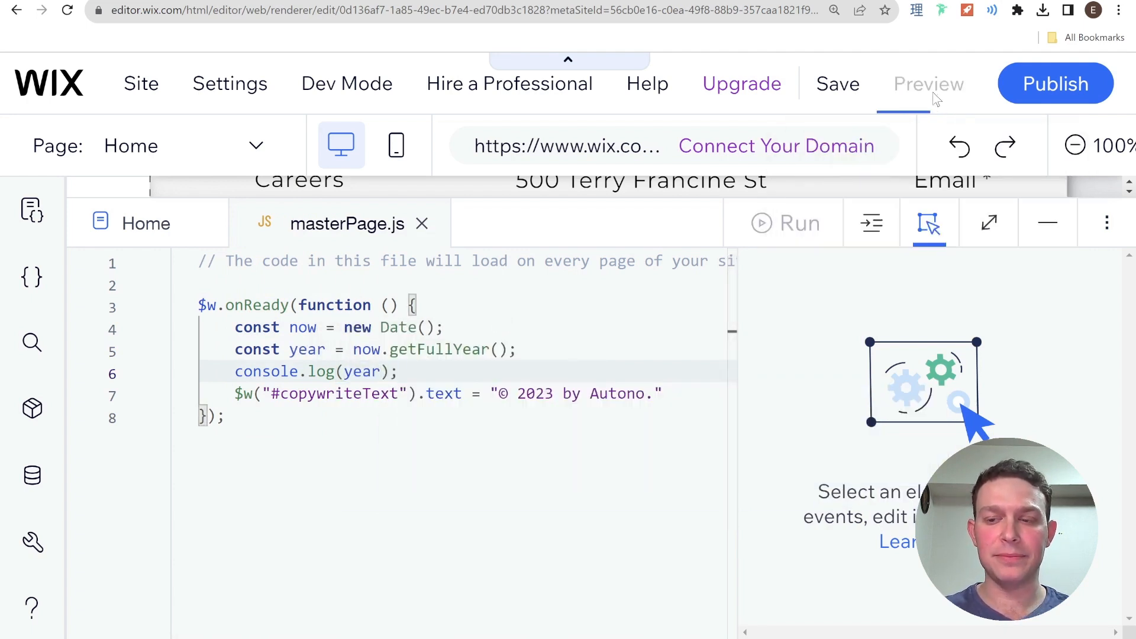
Step: Preview the site, confirm the console logs 2023, and go back to the editor
left_click(928, 83)
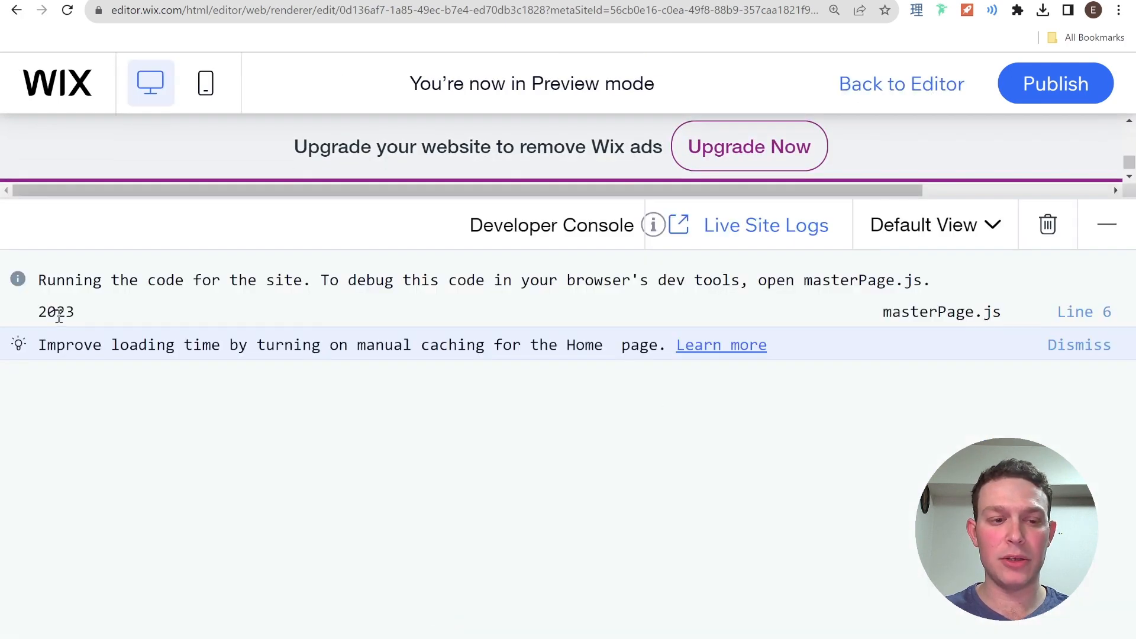
double_click(55, 312)
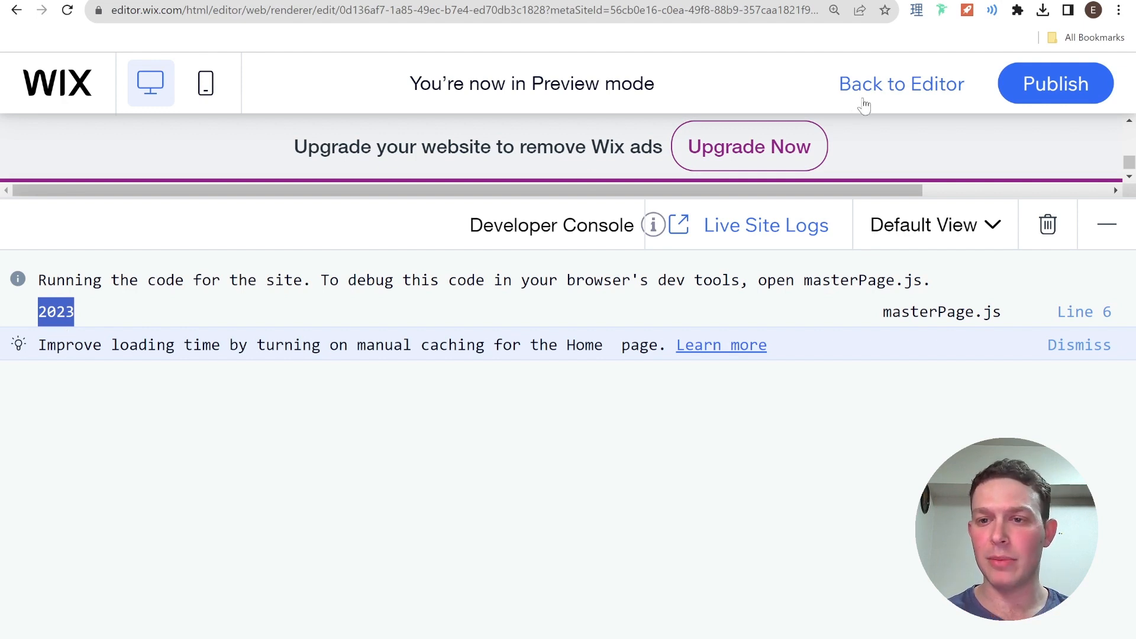
left_click(901, 83)
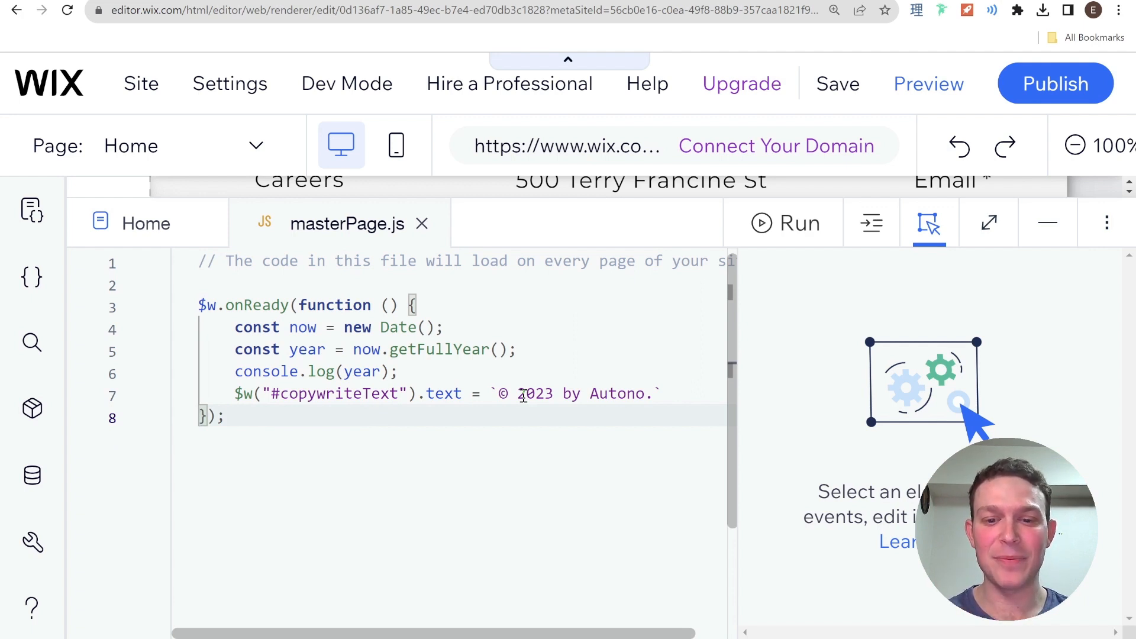
Step: Replace the hard-coded 2023 in the copyright string with ${year}
double_click(534, 393)
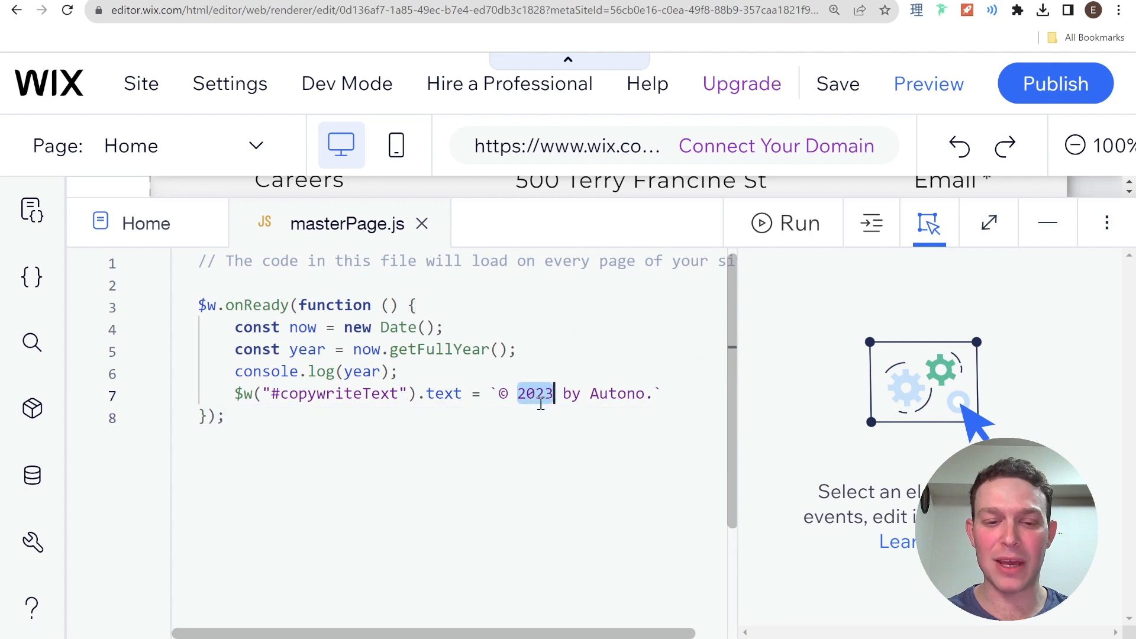
type("${}")
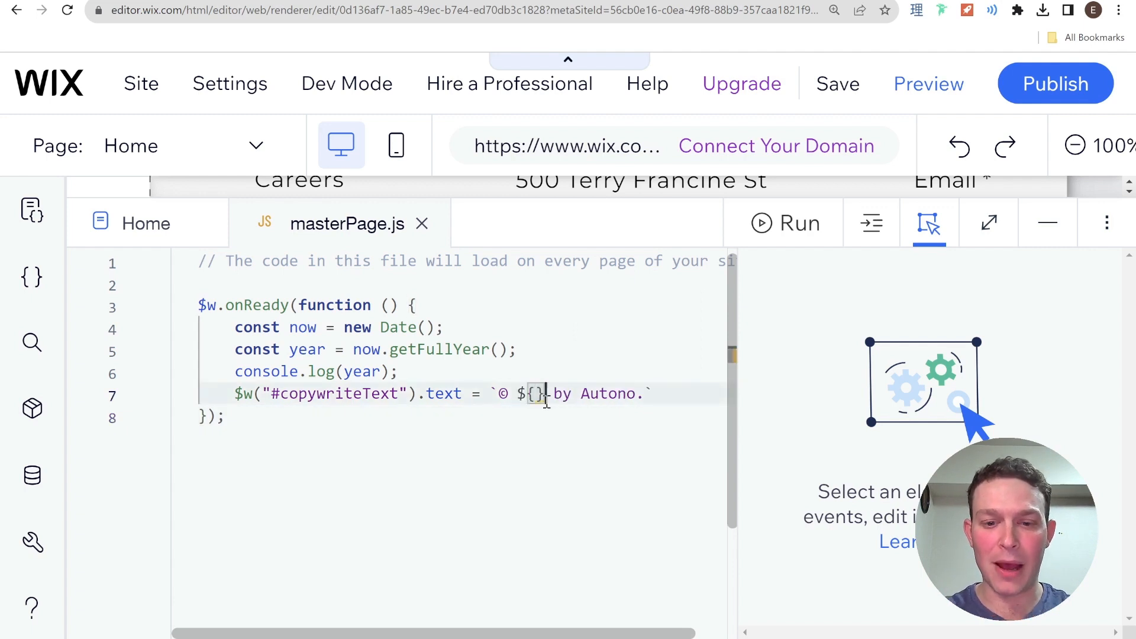
type("year")
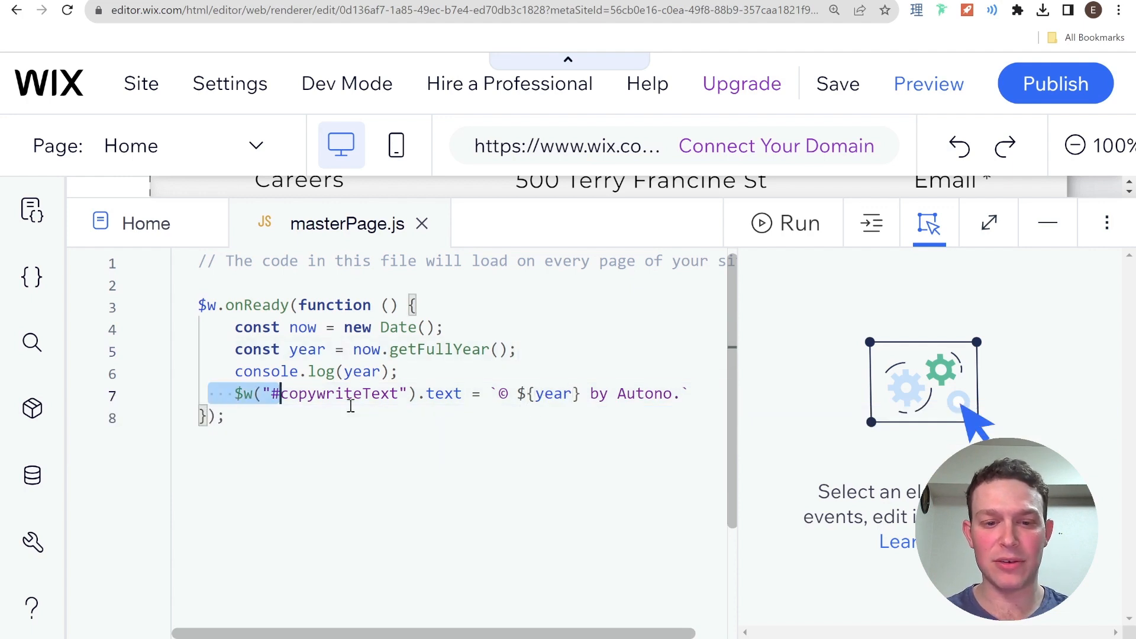
left_click(489, 393)
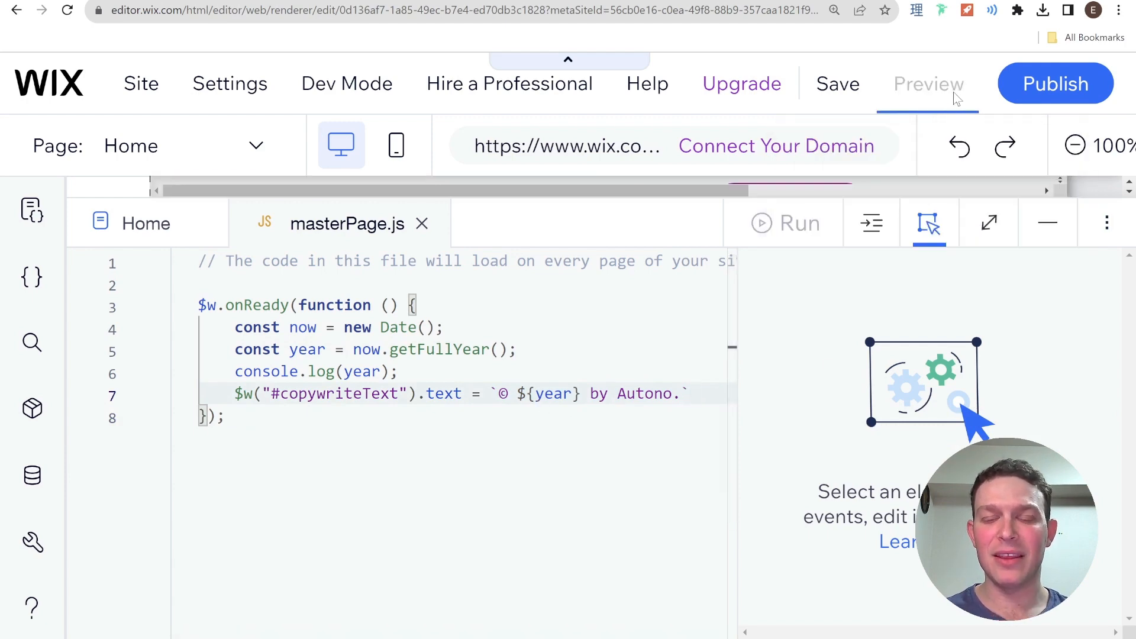
Step: Preview the site and inspect the year in the footer's © 2023 by Autono
left_click(927, 84)
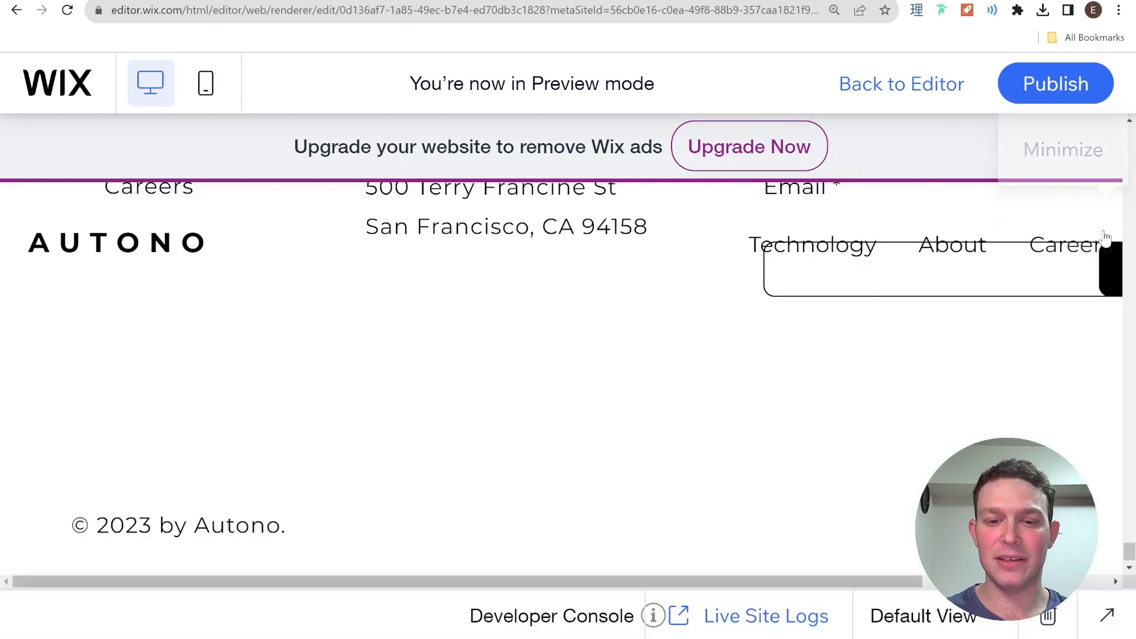
double_click(123, 526)
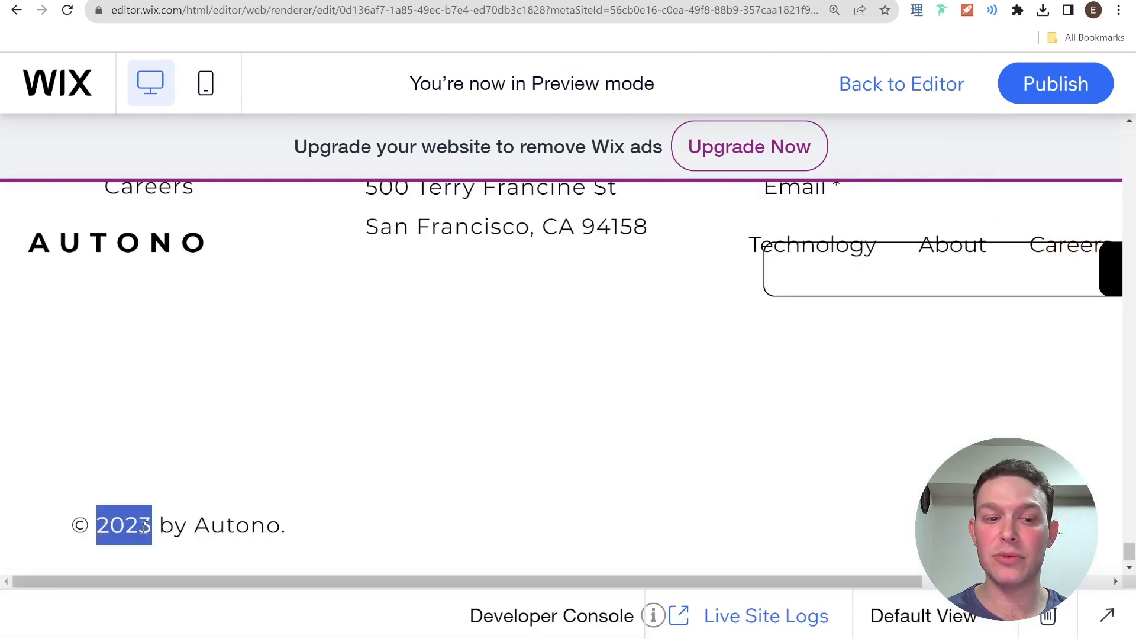